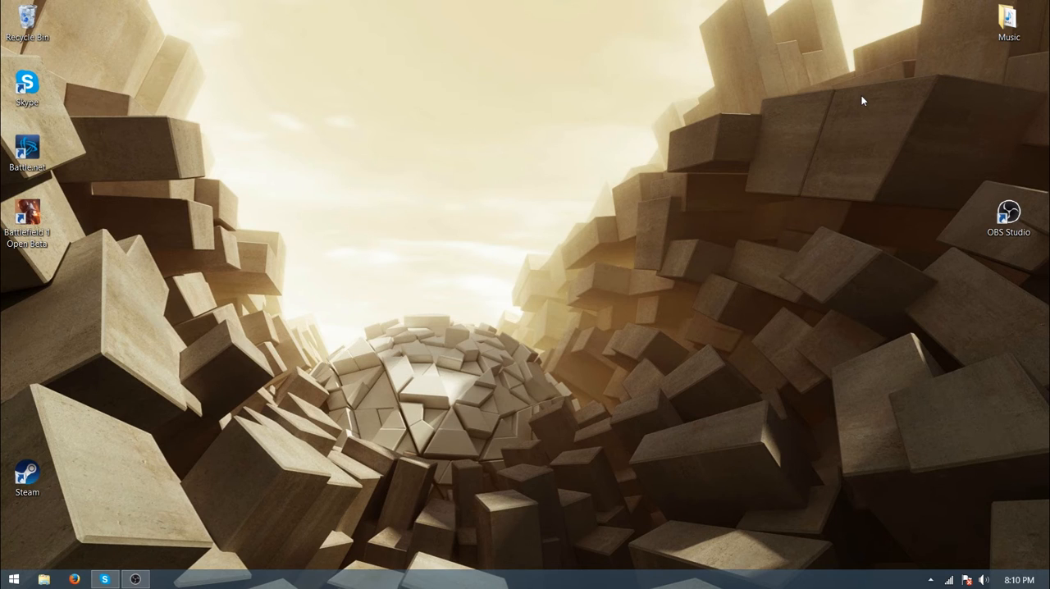
pyautogui.moveTo(808, 100)
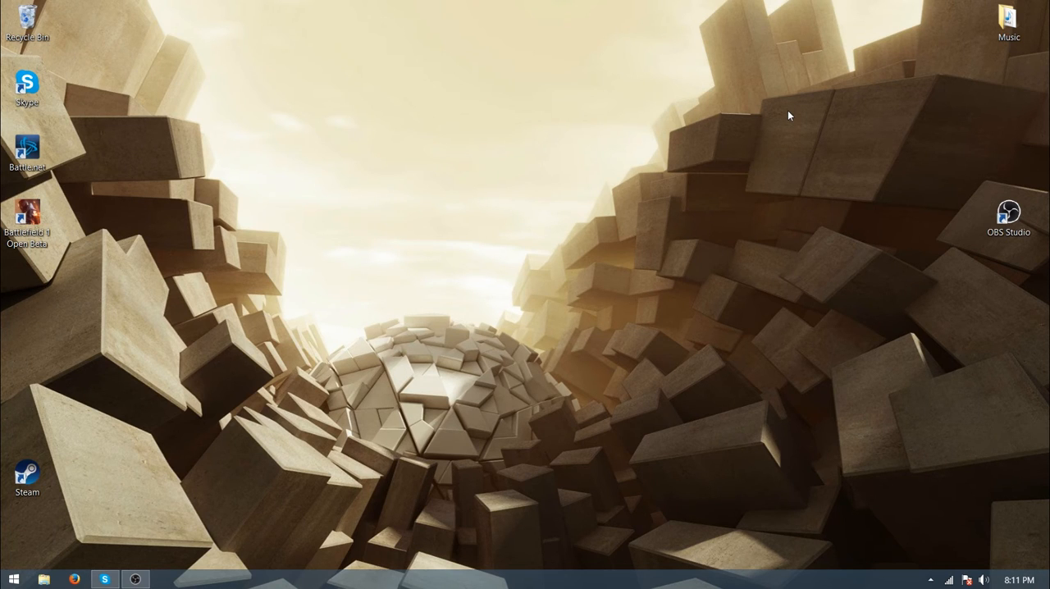
pyautogui.moveTo(781, 115)
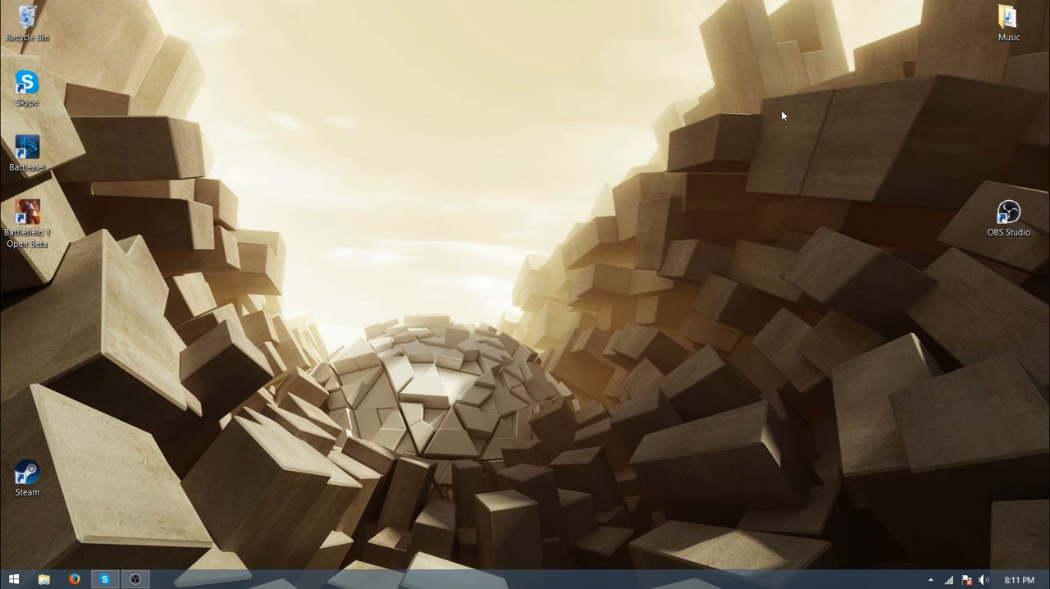
pyautogui.moveTo(903, 218)
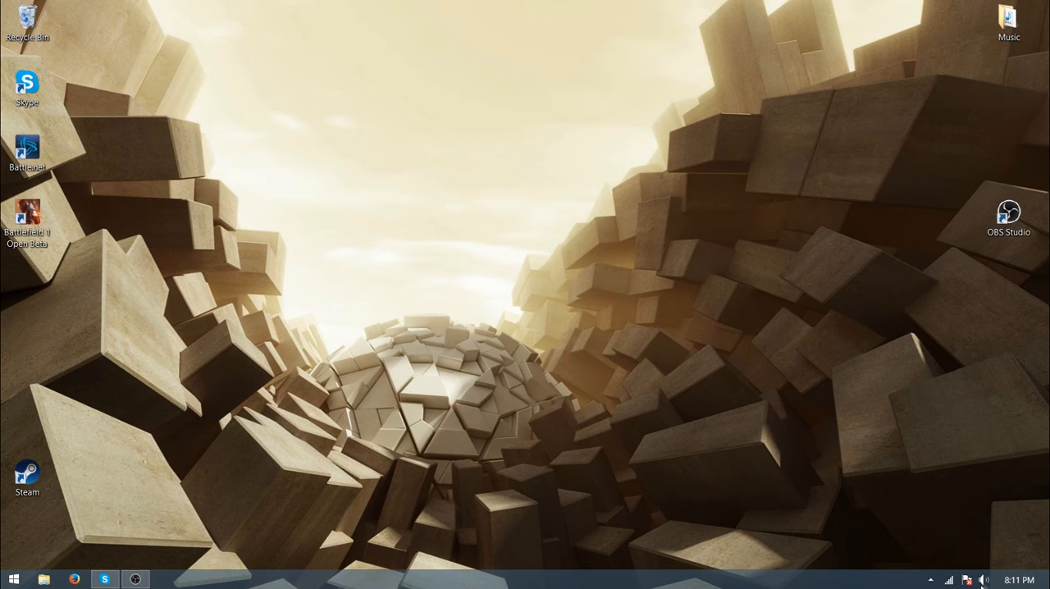
pyautogui.moveTo(985, 581)
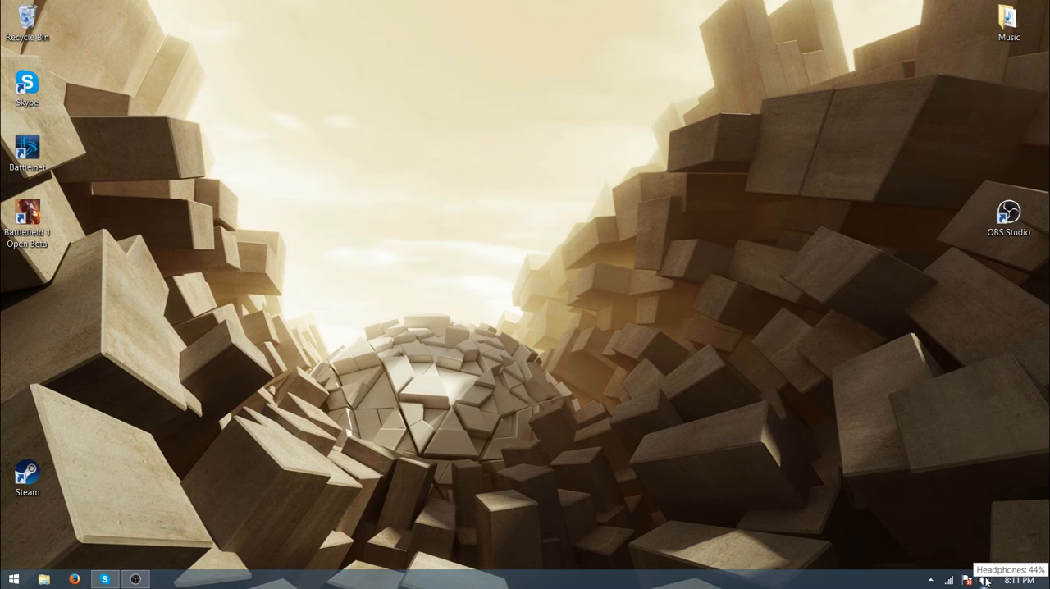
# From the speaker tray icon, reach Recording devices and show the default Microphone's Properties.
pyautogui.rightClick(985, 581)
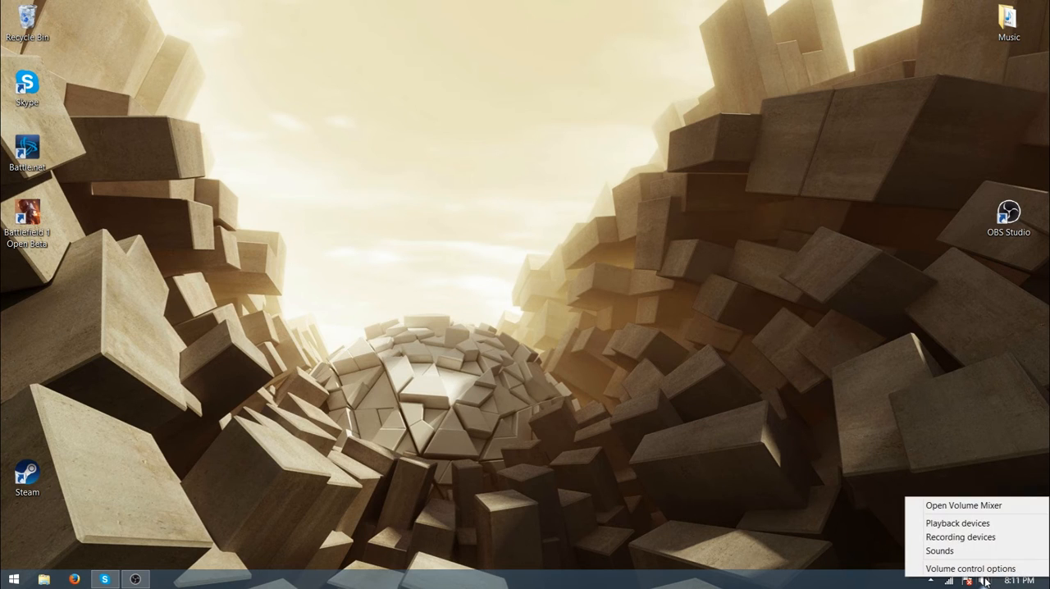
pyautogui.moveTo(961, 537)
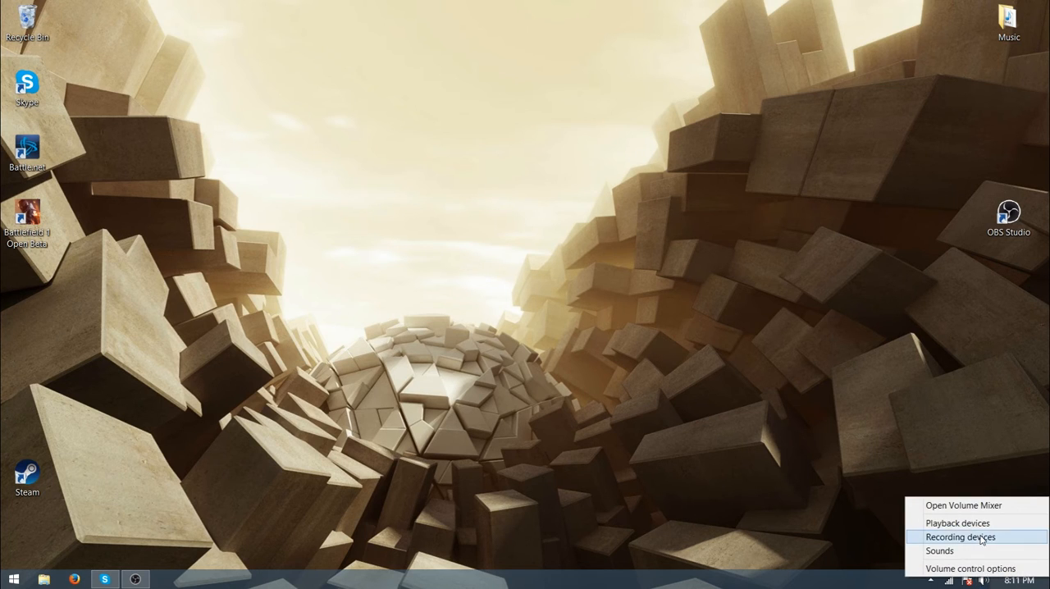
pyautogui.click(960, 537)
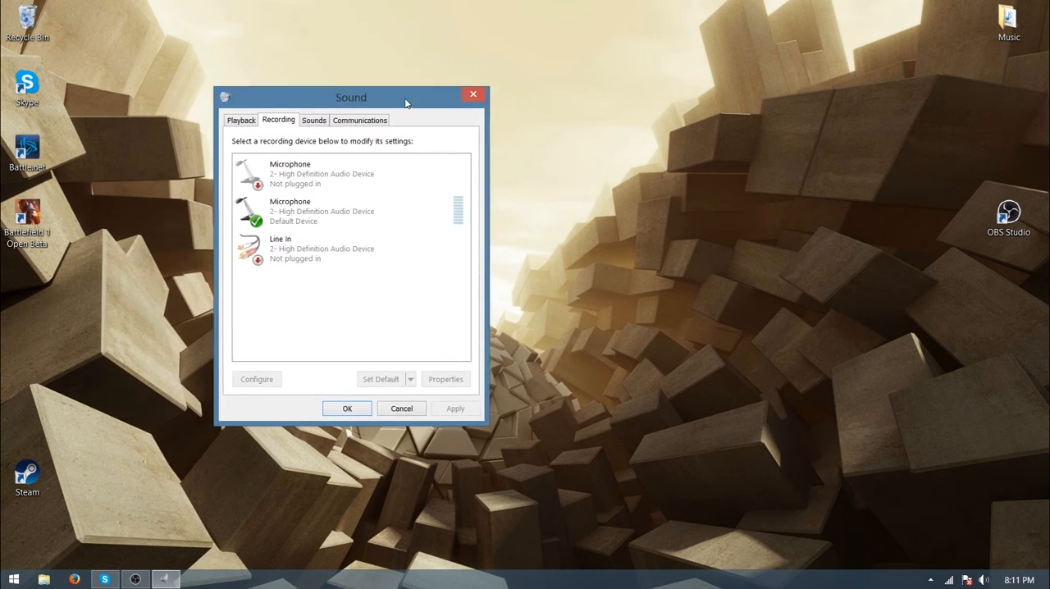
pyautogui.moveTo(352, 97); pyautogui.dragTo(519, 67)
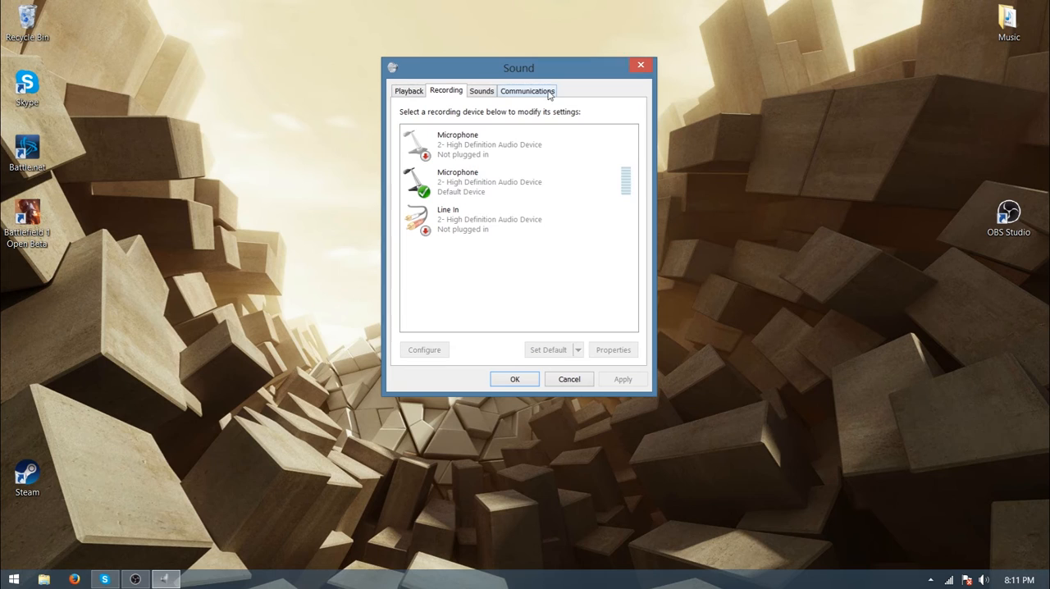
pyautogui.rightClick(489, 181)
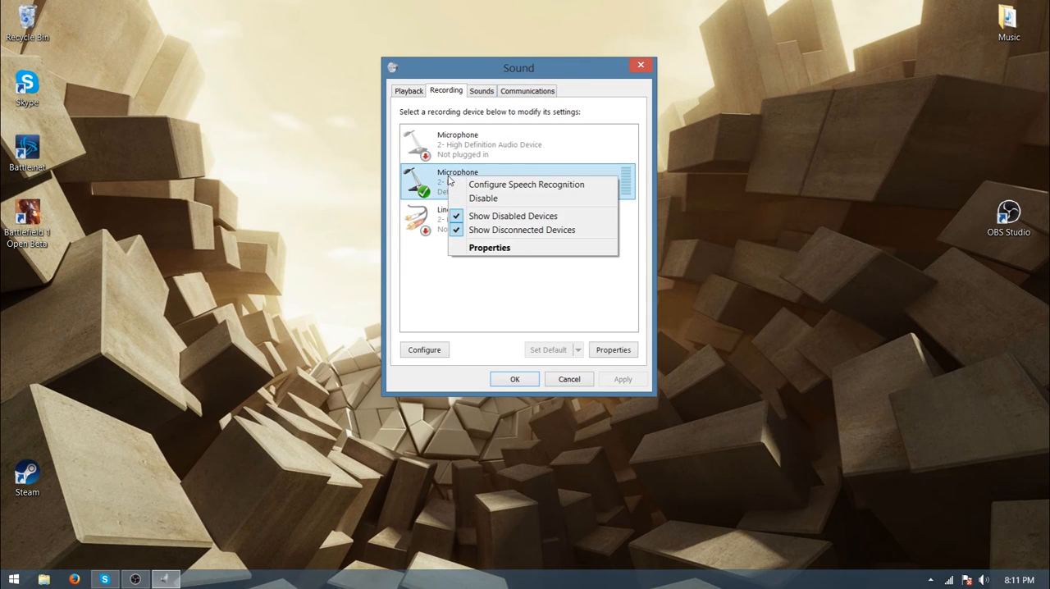
pyautogui.moveTo(489, 246)
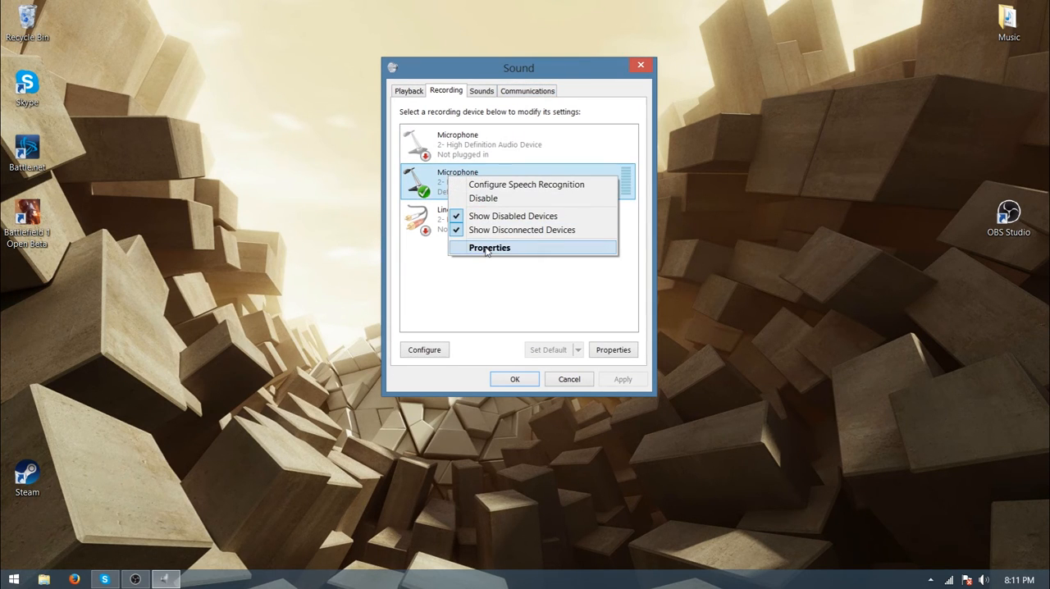
pyautogui.click(490, 246)
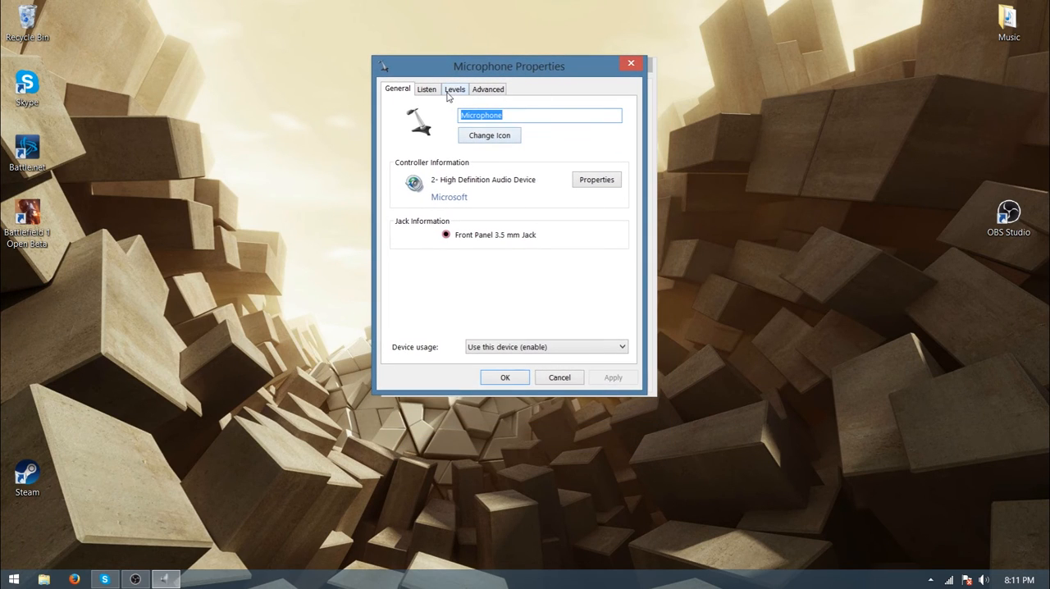
# Check Levels at 94 with Microphone Boost 0.0 dB, confirm, and close the Sound panel.
pyautogui.click(455, 88)
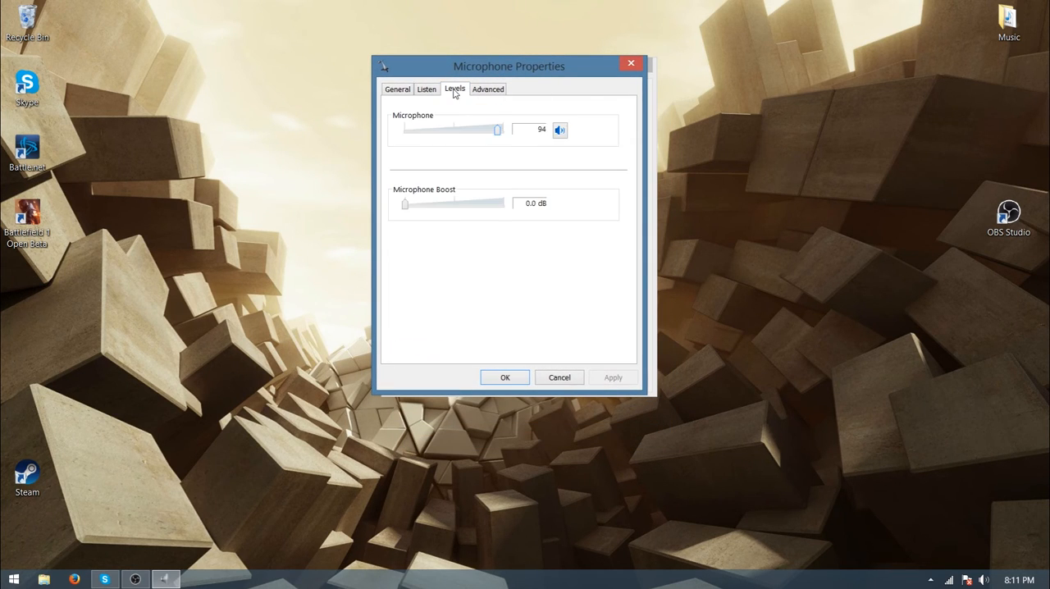
pyautogui.moveTo(509, 207)
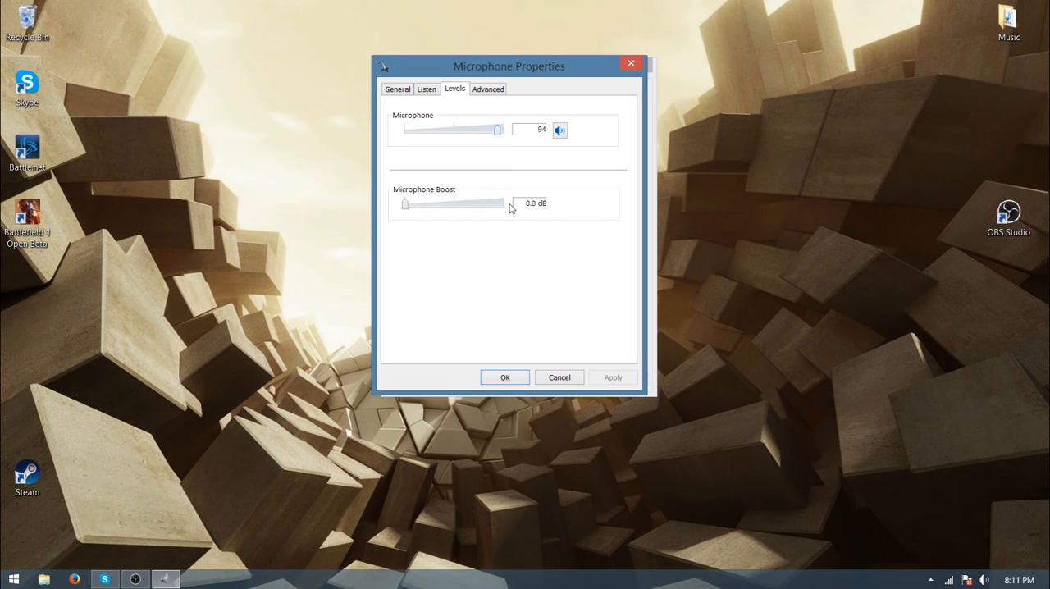
pyautogui.moveTo(515, 190)
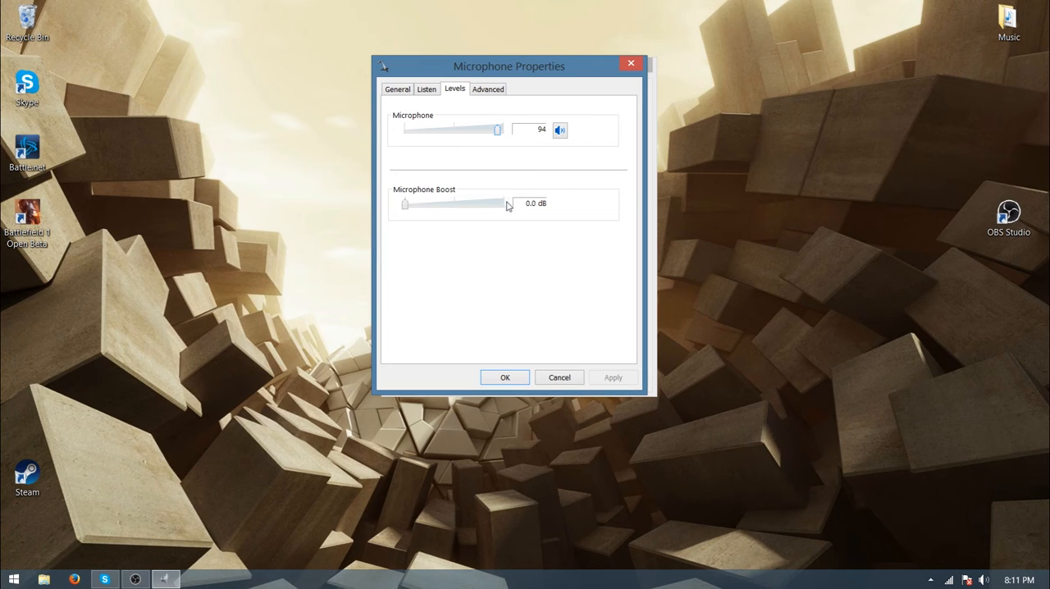
pyautogui.moveTo(510, 210)
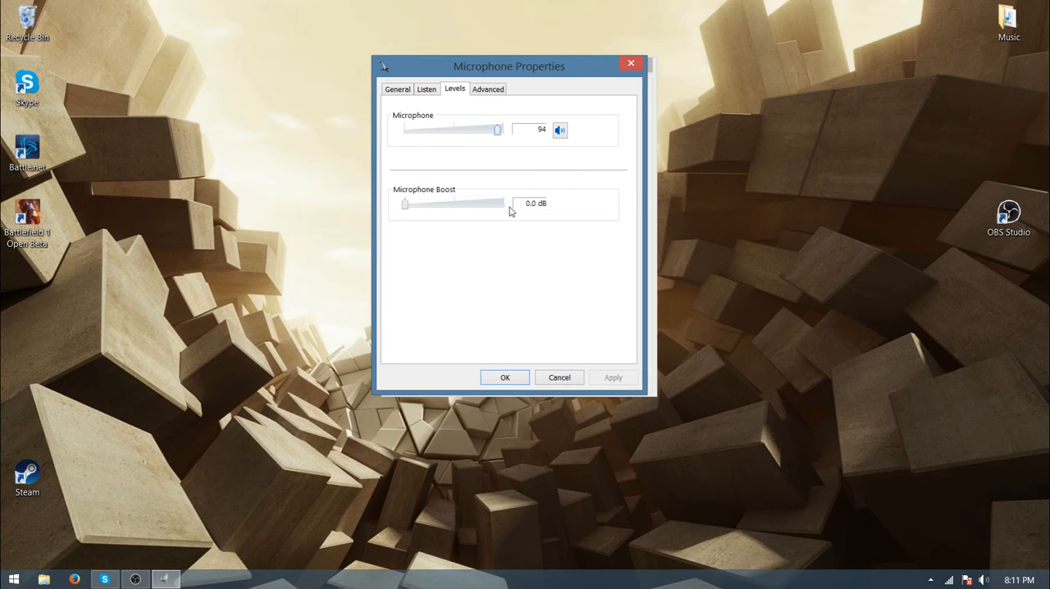
pyautogui.moveTo(528, 193)
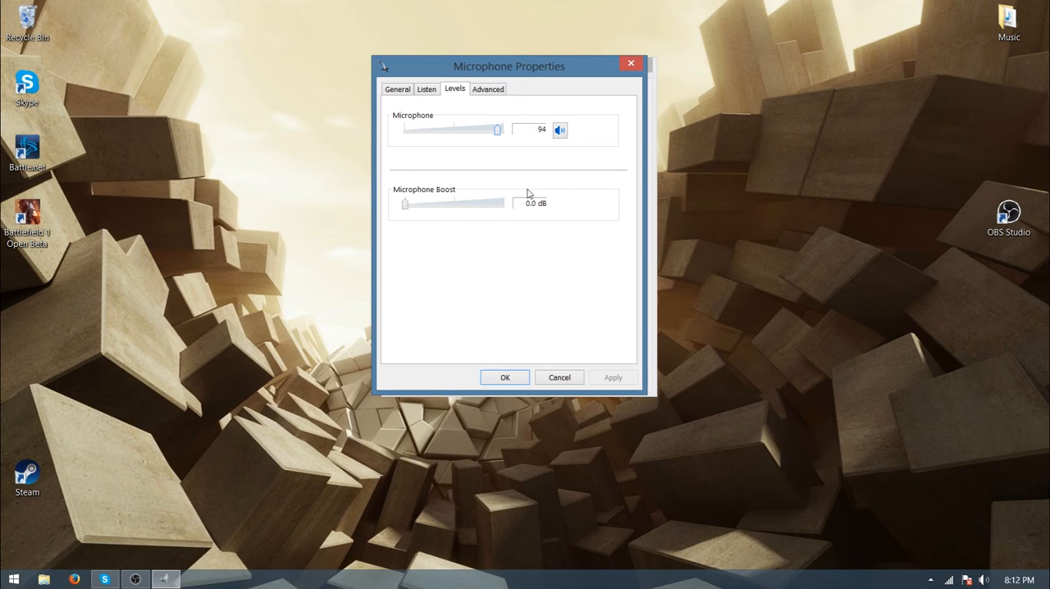
pyautogui.moveTo(473, 214)
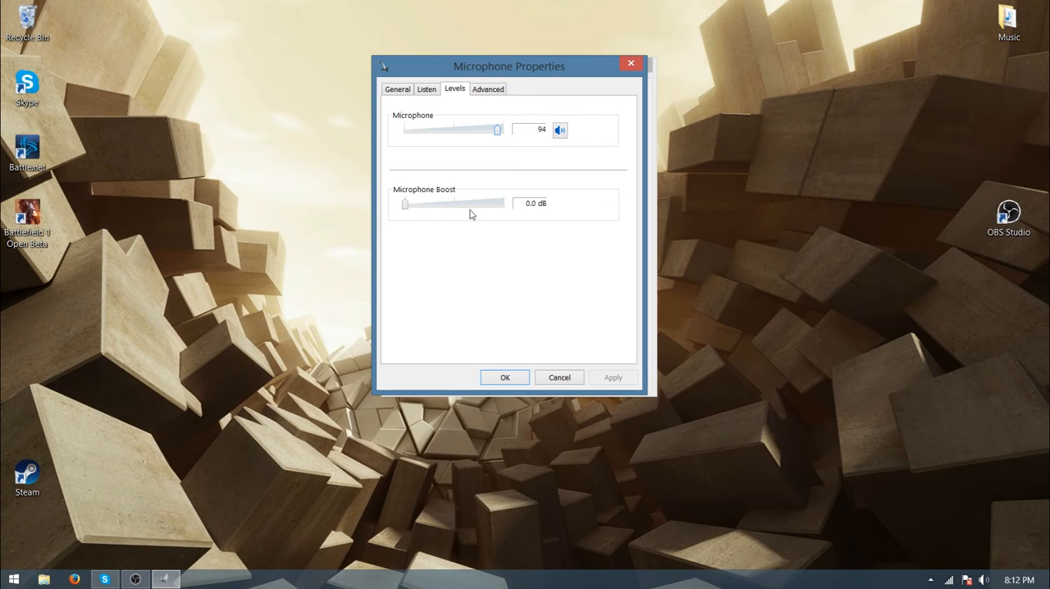
pyautogui.moveTo(437, 210)
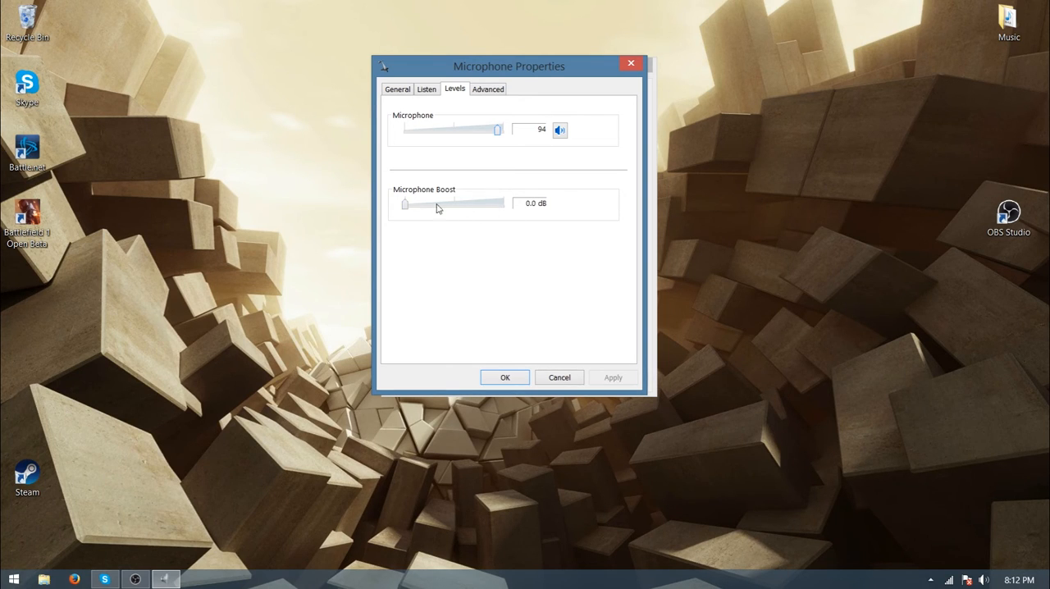
pyautogui.moveTo(404, 206)
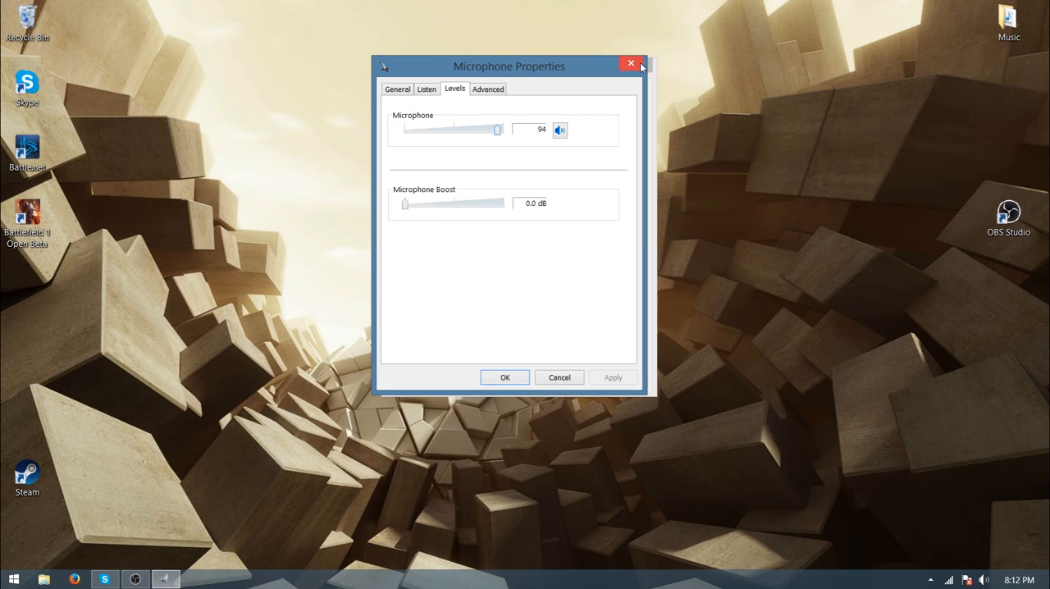
pyautogui.click(630, 64)
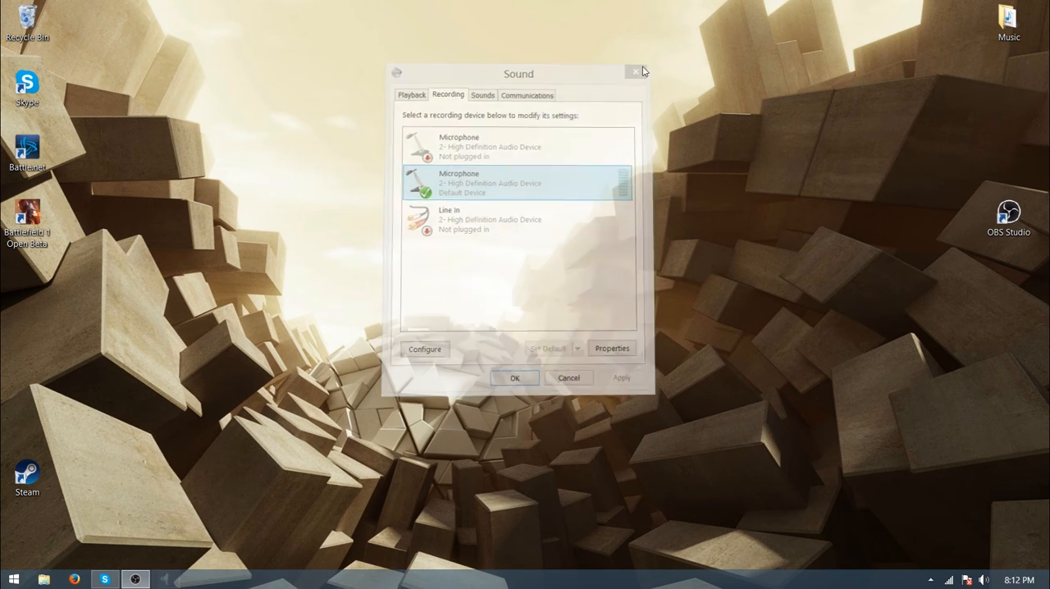
pyautogui.click(637, 72)
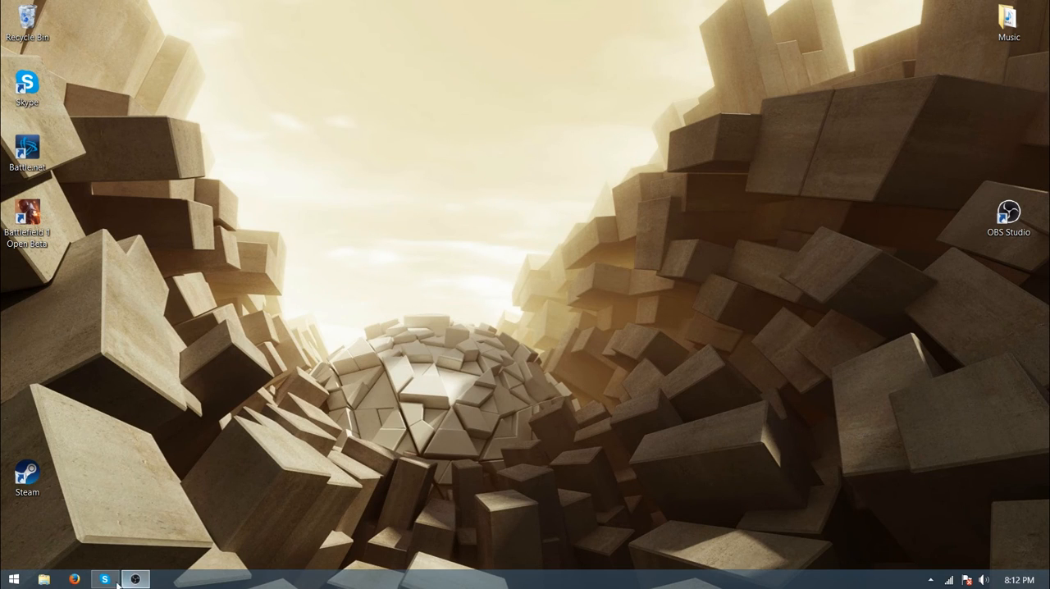
# Bring Skype forward and reach Options from the Tools menu.
pyautogui.click(105, 579)
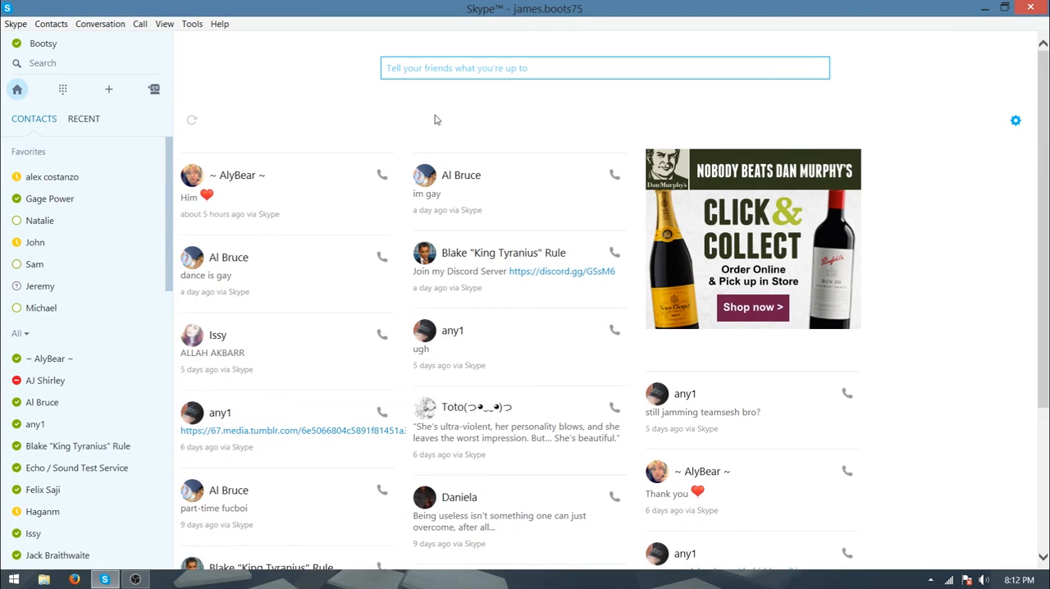
pyautogui.moveTo(338, 46)
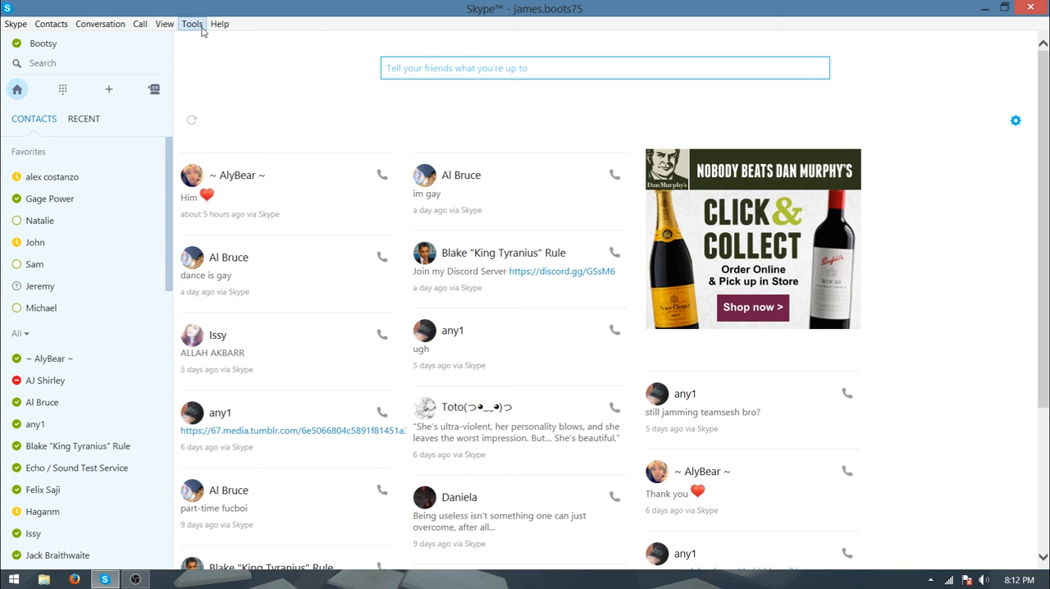
pyautogui.click(192, 23)
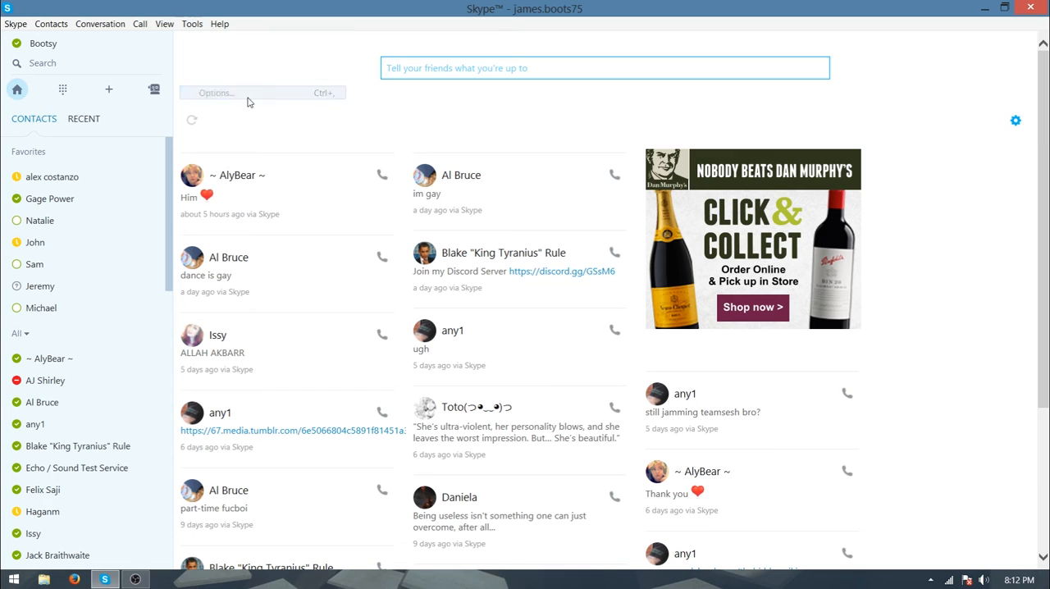
pyautogui.click(213, 92)
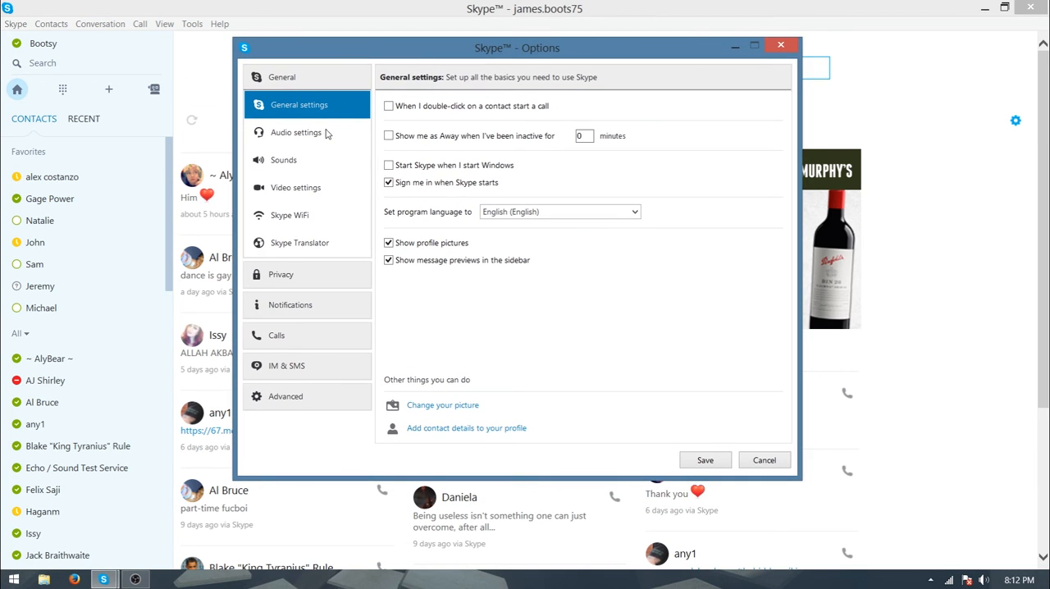
# In Audio settings untick 'Automatically adjust microphone settings', save, and close Skype.
pyautogui.click(296, 132)
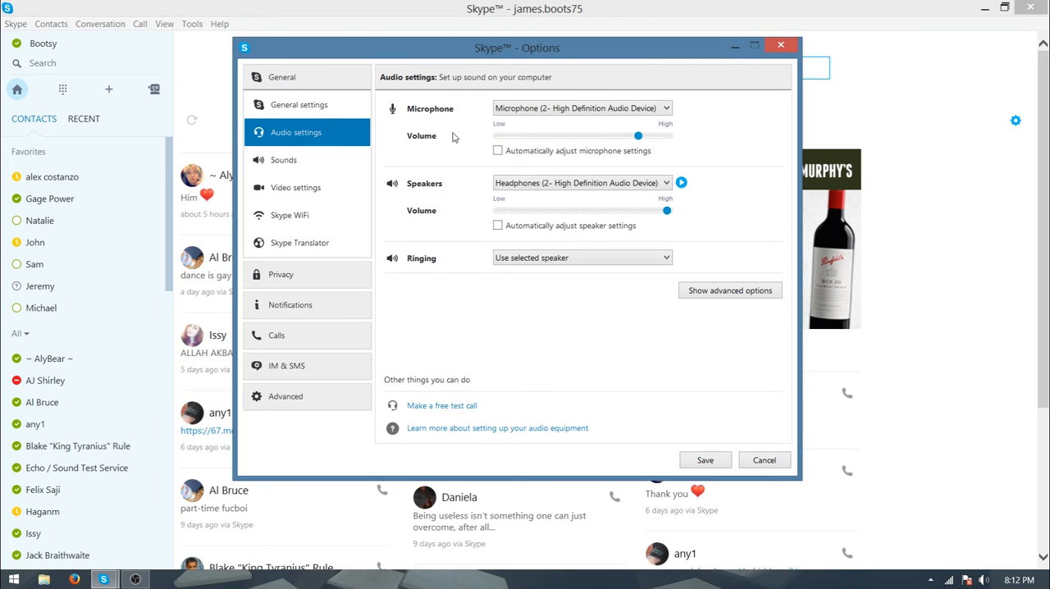
pyautogui.moveTo(664, 161)
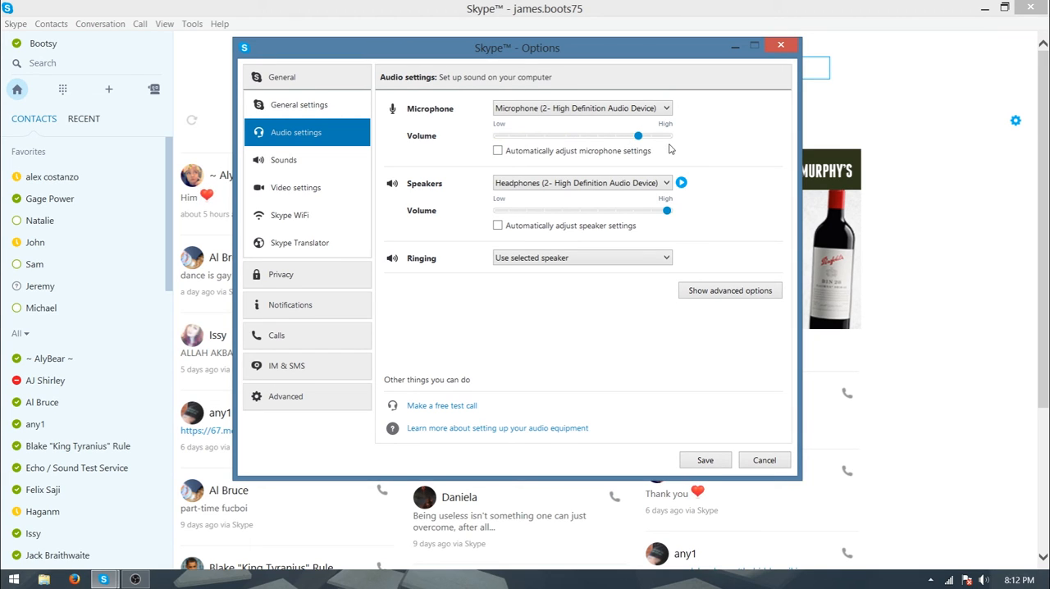
pyautogui.click(497, 151)
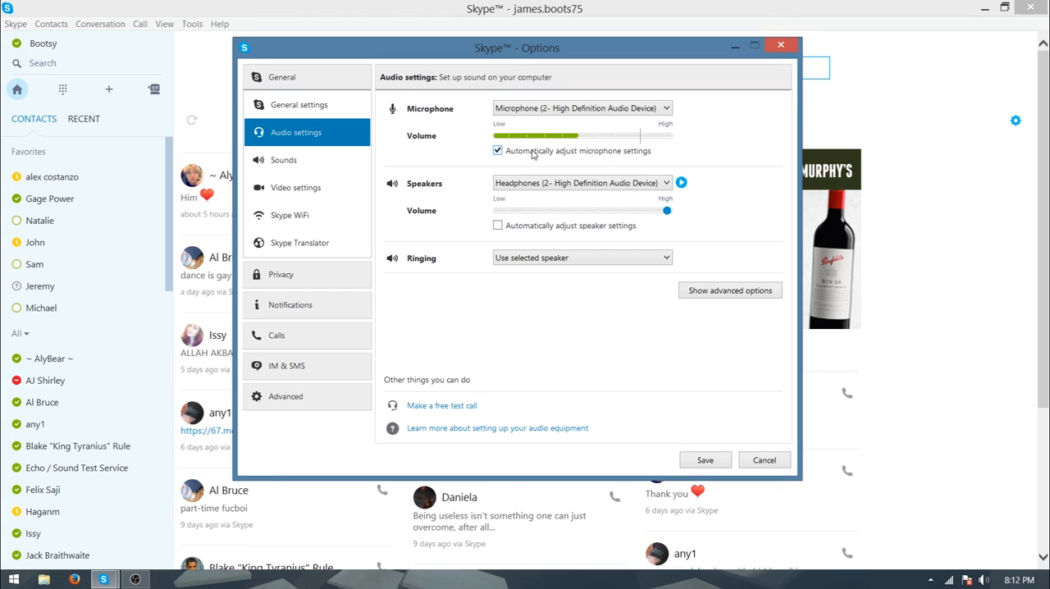
pyautogui.click(497, 151)
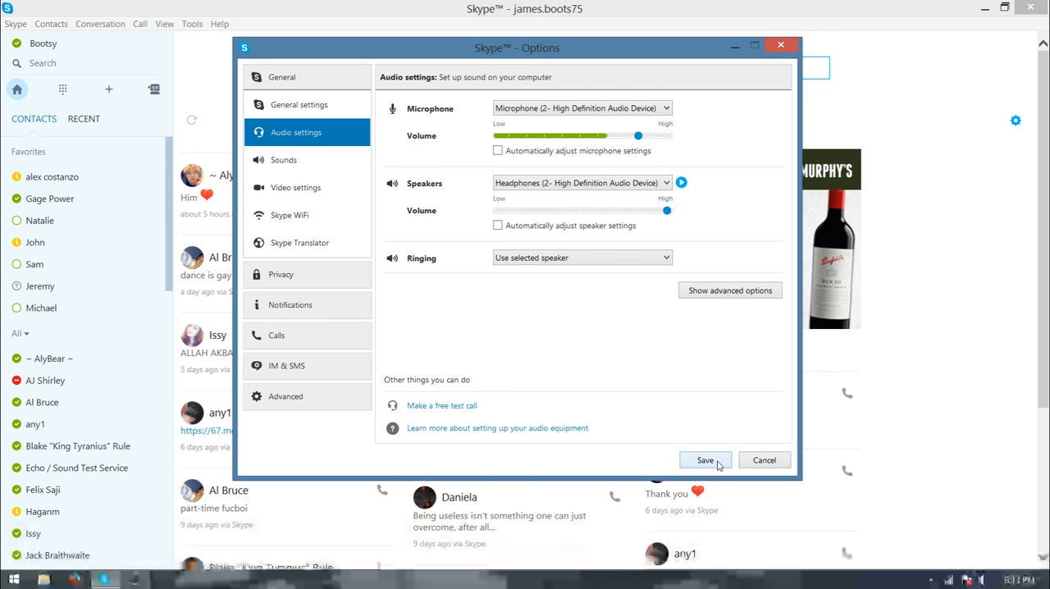
pyautogui.click(704, 460)
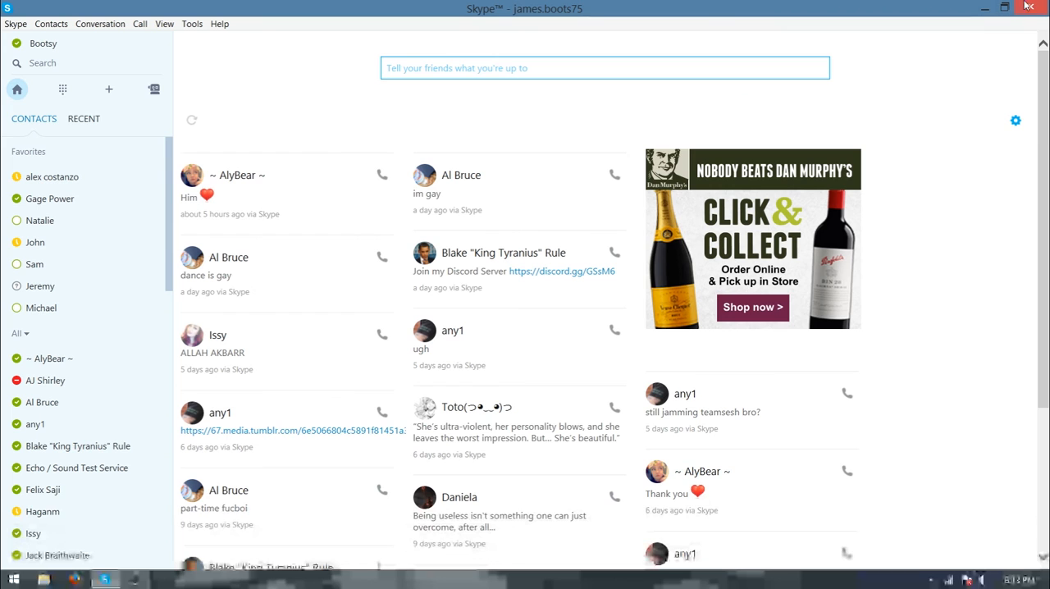
pyautogui.click(1004, 6)
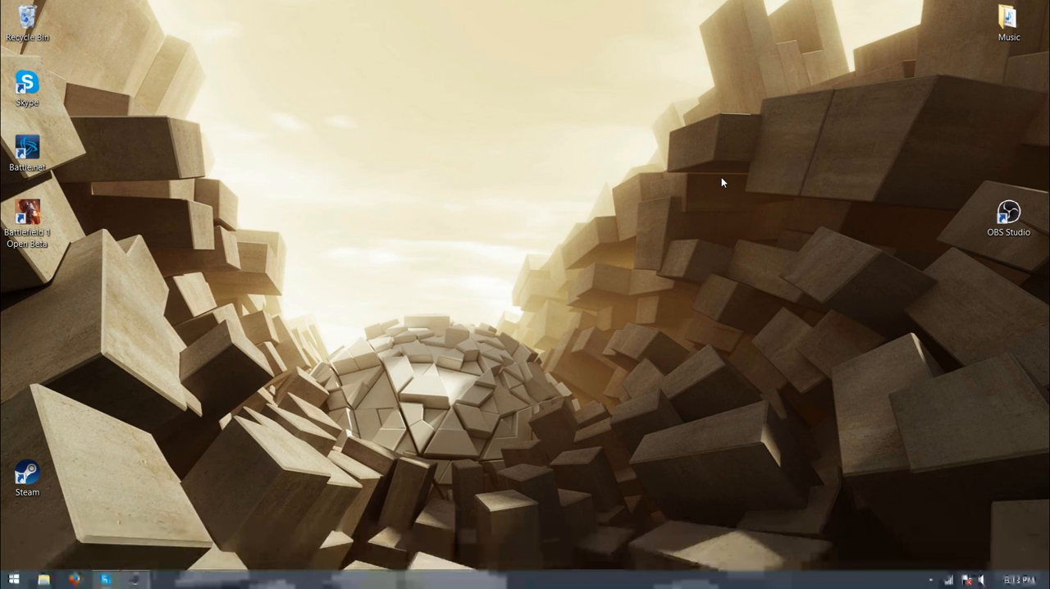